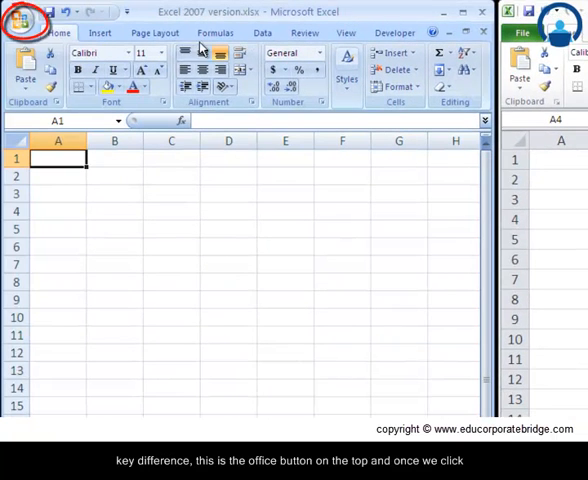
mouse_move(20, 22)
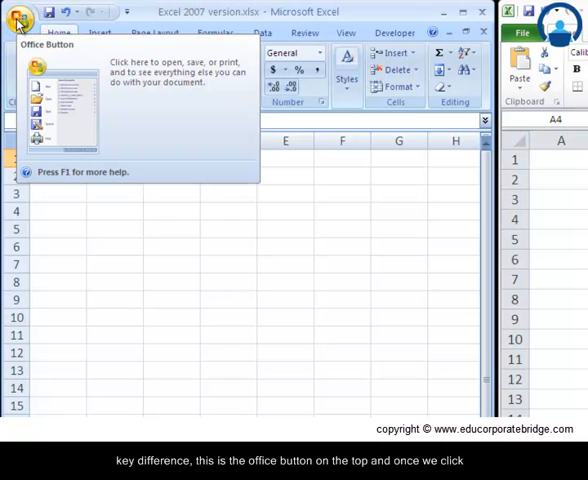
- Show the 2007 Office menu's Send and Print options for the workbook
left_click(16, 16)
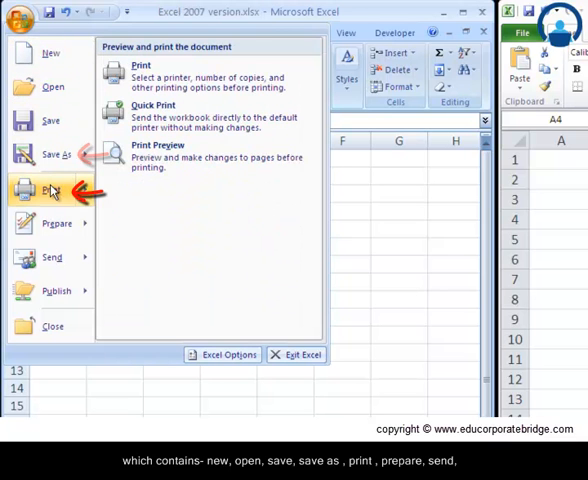
left_click(52, 260)
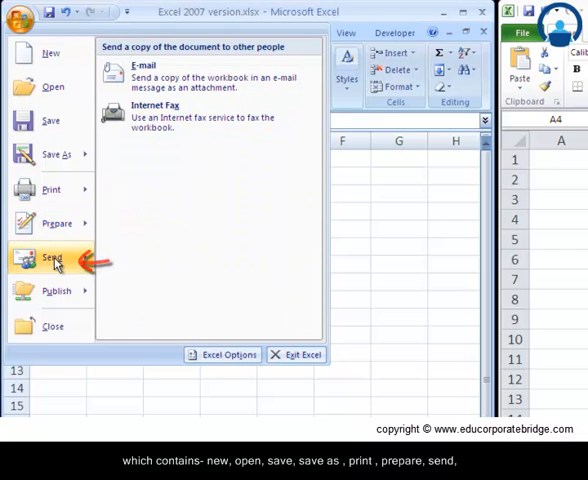
left_click(56, 290)
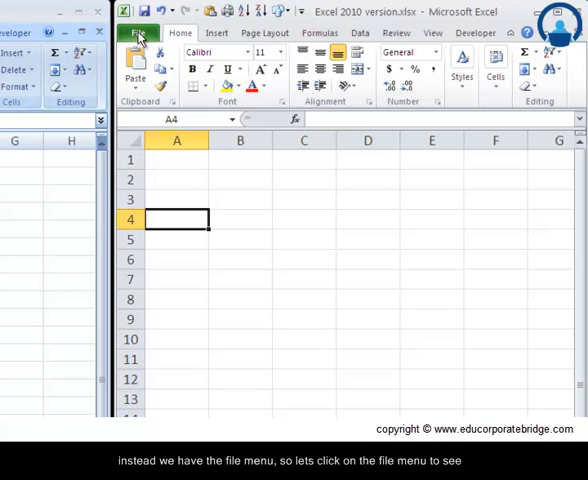
- Browse the 2010 File tab's New and Save & Send pages, then reopen the 2007 Office menu on Print
left_click(140, 32)
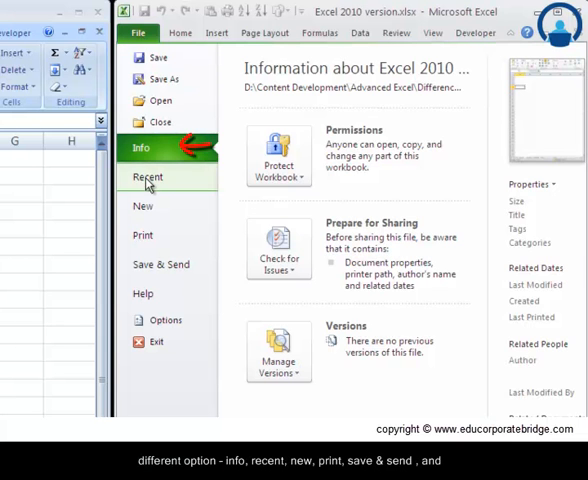
left_click(144, 206)
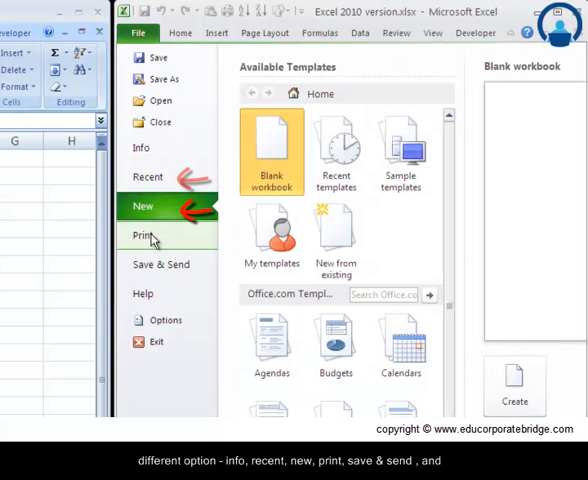
left_click(162, 264)
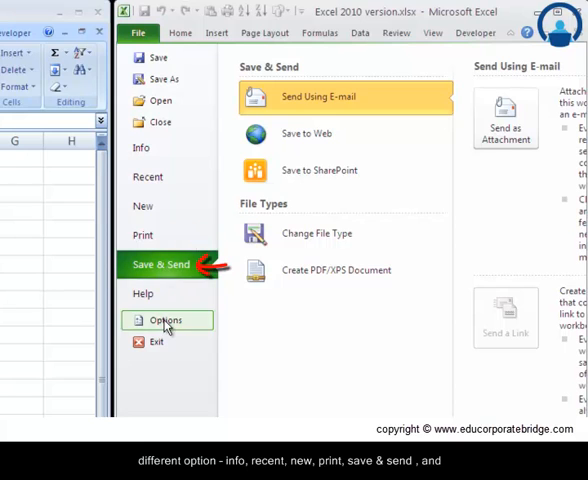
left_click(164, 320)
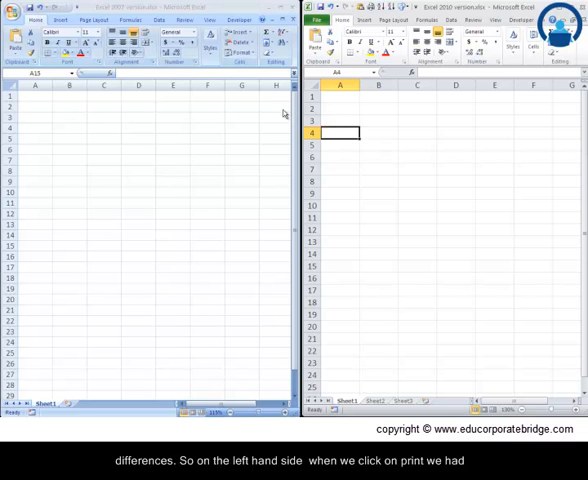
left_click(14, 10)
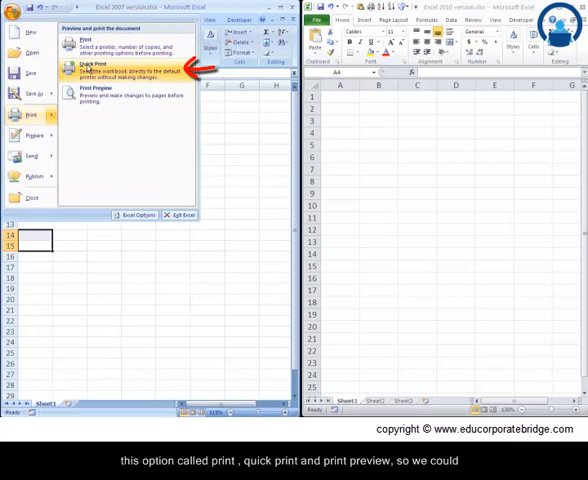
mouse_move(130, 44)
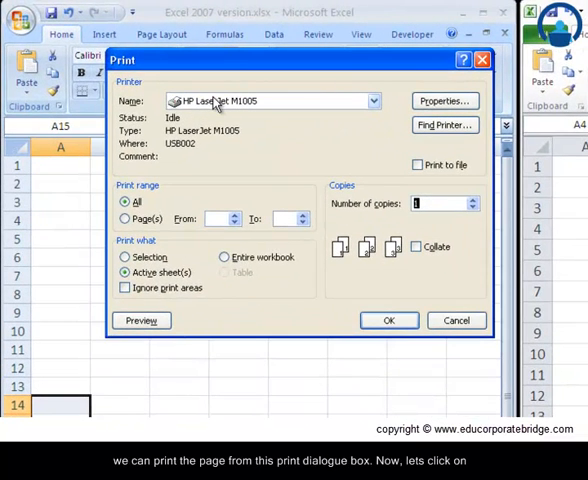
mouse_move(284, 148)
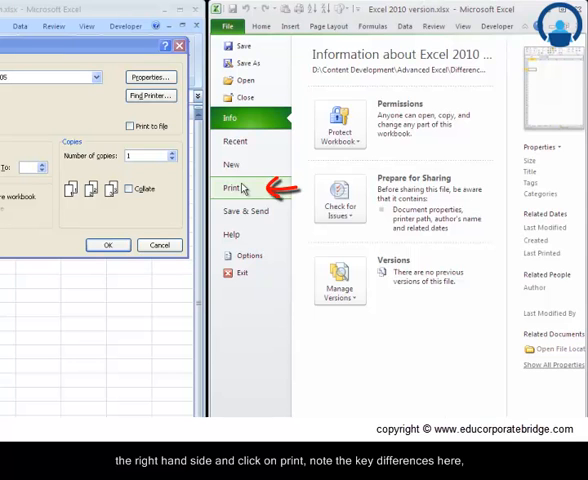
- Show the 2010 backstage Print page with its preview beside the 2007 Print dialog
left_click(236, 188)
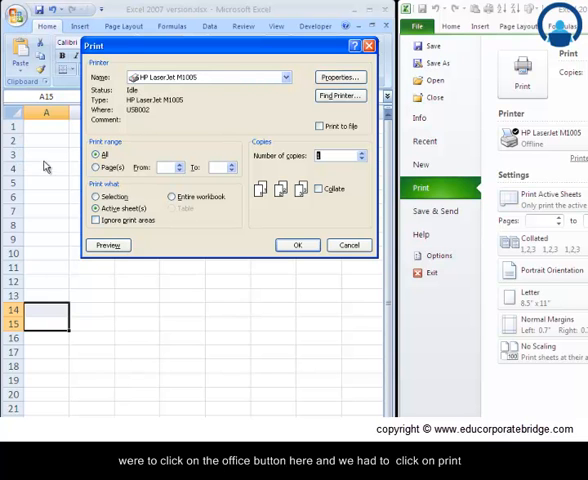
mouse_move(230, 90)
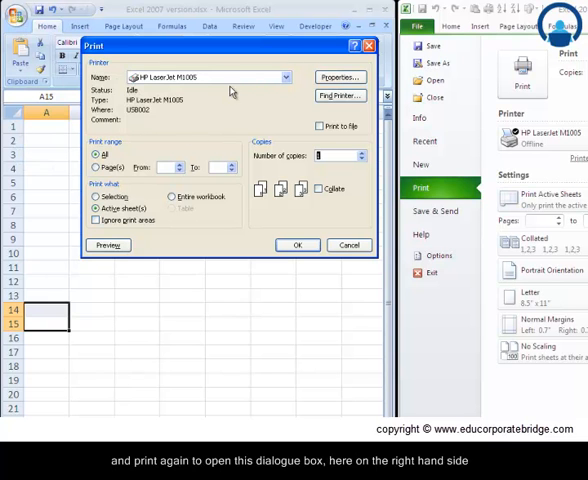
mouse_move(428, 200)
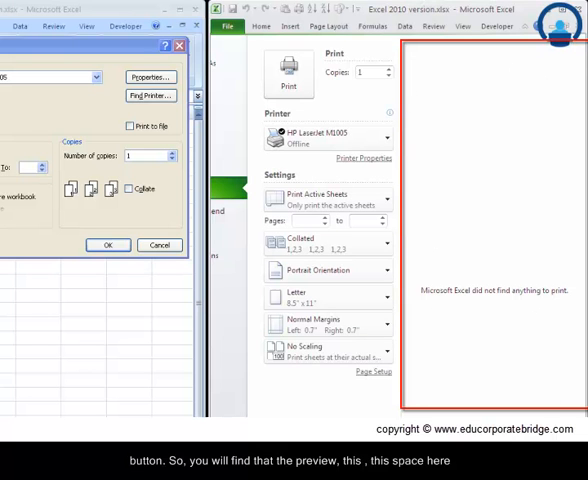
mouse_move(538, 388)
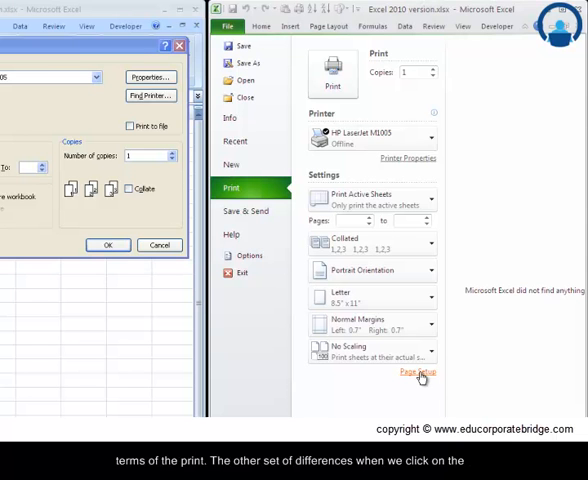
- Show the 2010 Info page and look over its Protect Workbook choices
left_click(230, 116)
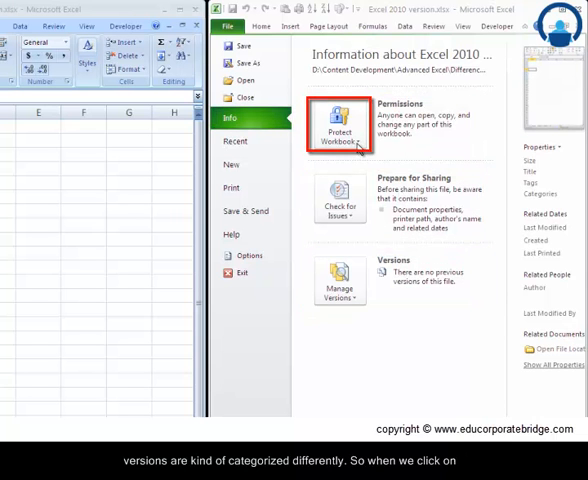
left_click(338, 126)
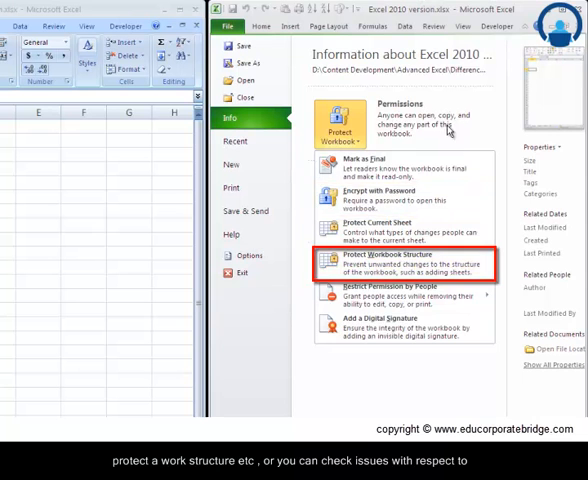
left_click(340, 196)
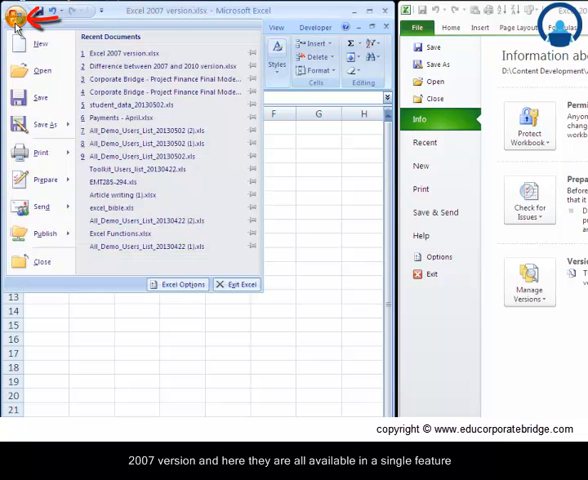
- Close the 2007 Office menu, leaving its blank sheet beside the 2010 Info page
left_click(40, 180)
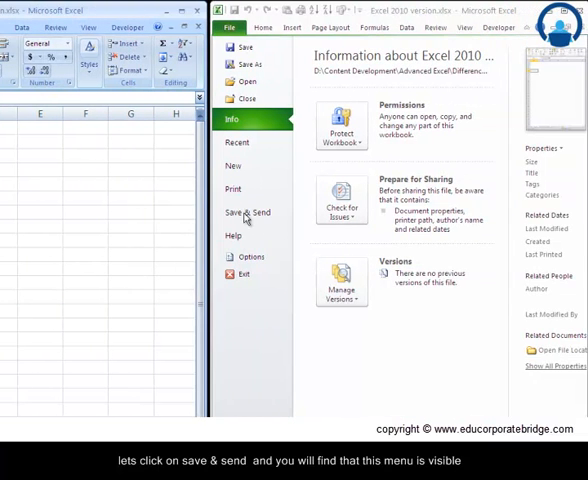
- Walk the 2010 Save & Send page through SharePoint, Change File Type and Create PDF/XPS Document
left_click(248, 212)
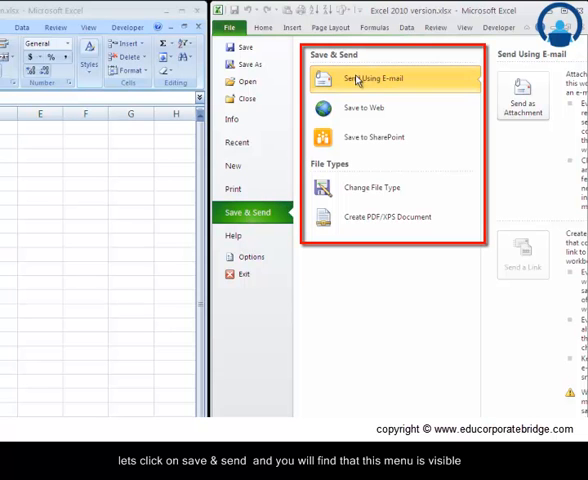
mouse_move(364, 108)
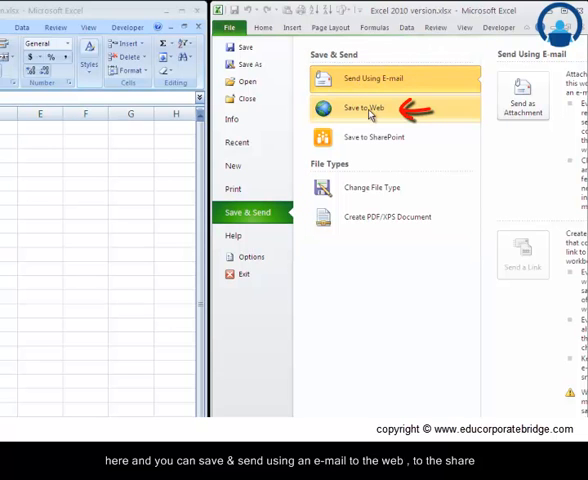
left_click(372, 136)
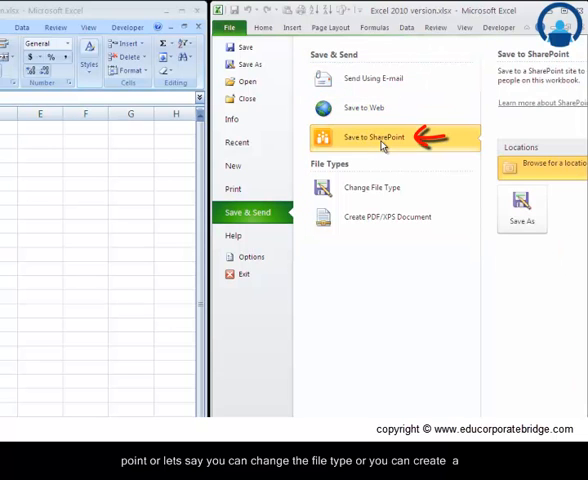
left_click(370, 188)
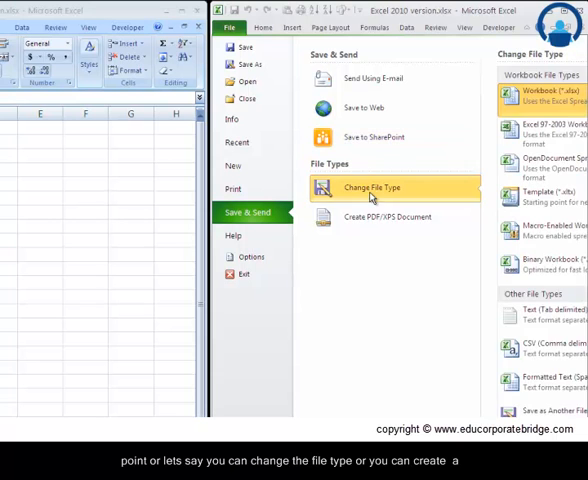
left_click(372, 216)
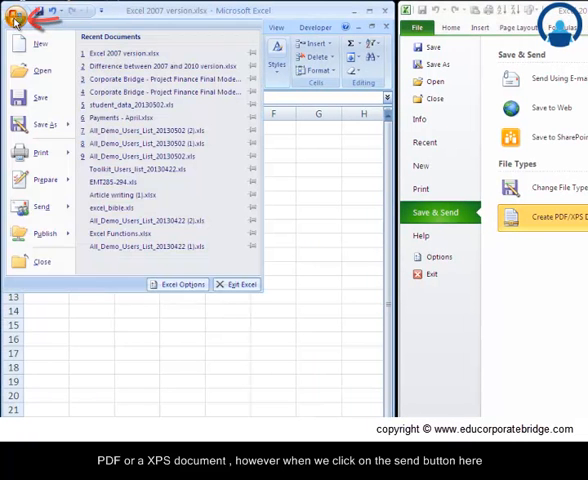
- Show the 2007 Send options (E-mail, Internet Fax) and the 2010 Save to Web details
left_click(40, 206)
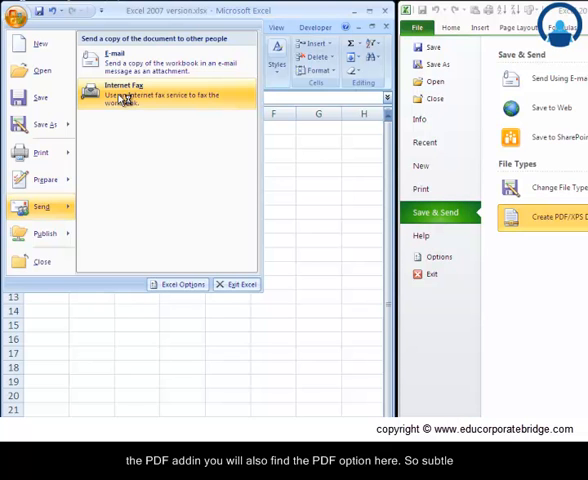
mouse_move(138, 136)
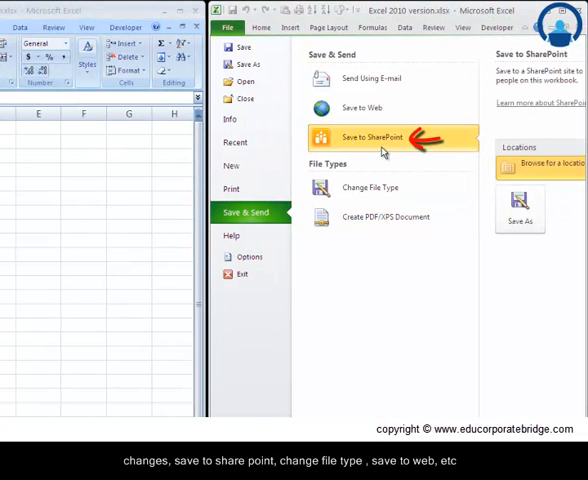
left_click(370, 108)
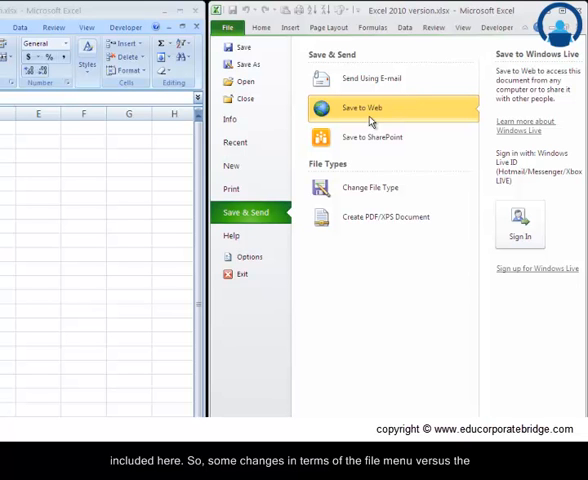
mouse_move(248, 48)
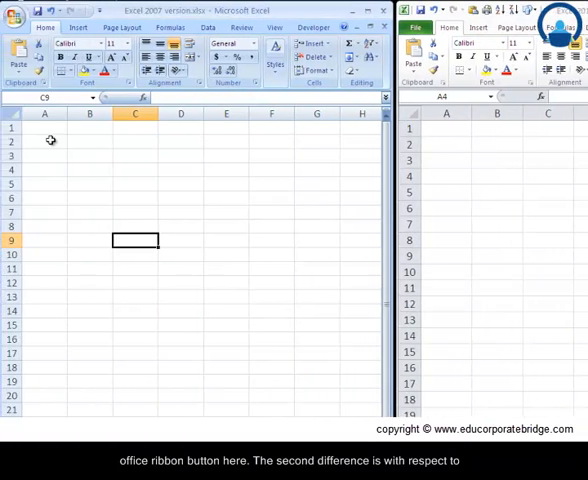
- Enter a yellow-filled 12 in A1 of the 2007 sheet, copy it, and bring up paste choices for A5
left_click(44, 128)
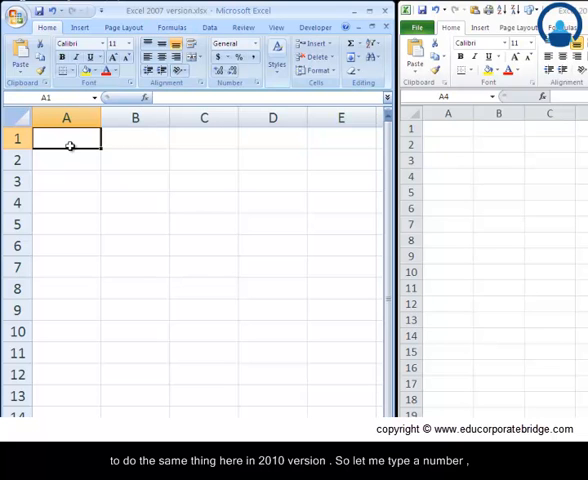
type("12")
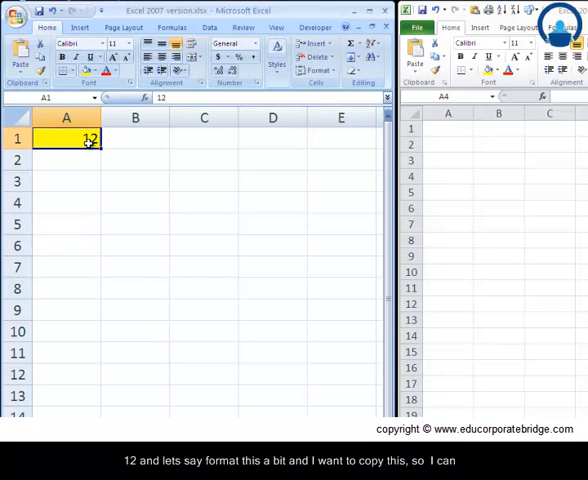
right_click(66, 138)
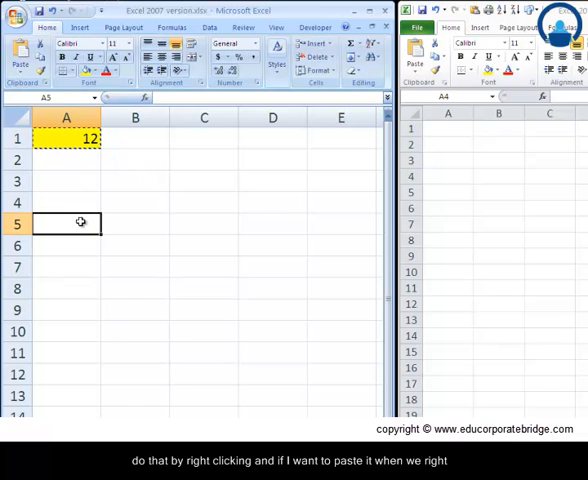
right_click(68, 224)
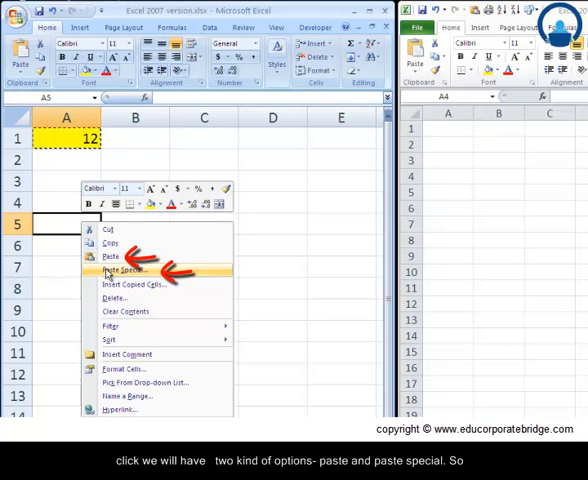
mouse_move(110, 256)
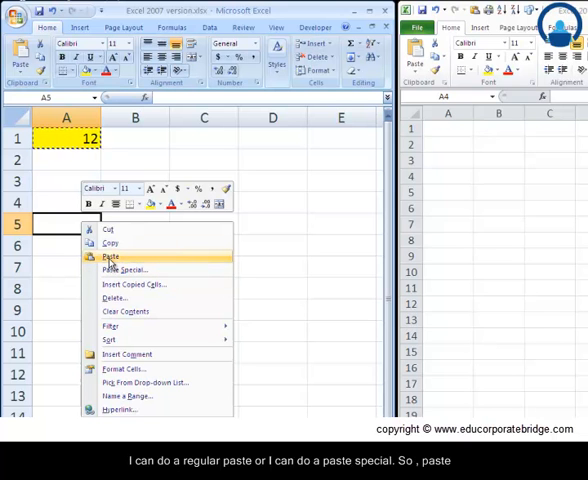
- Paste the yellow 12 into A5 of the 2007 sheet and review the Paste Special dialog for A7
left_click(110, 256)
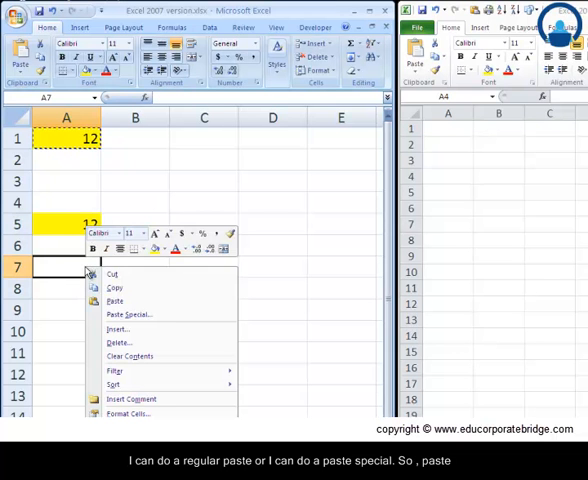
left_click(124, 314)
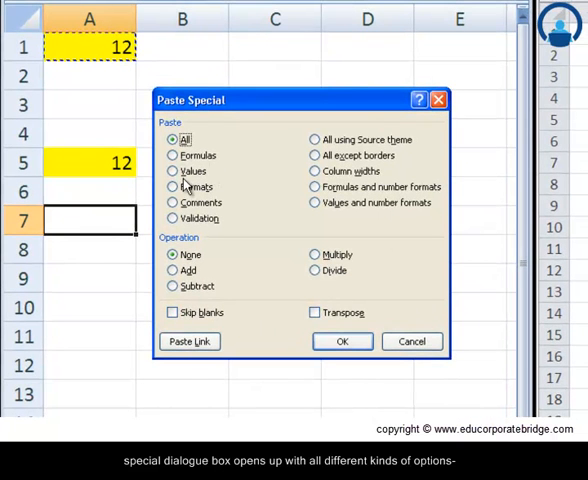
mouse_move(190, 218)
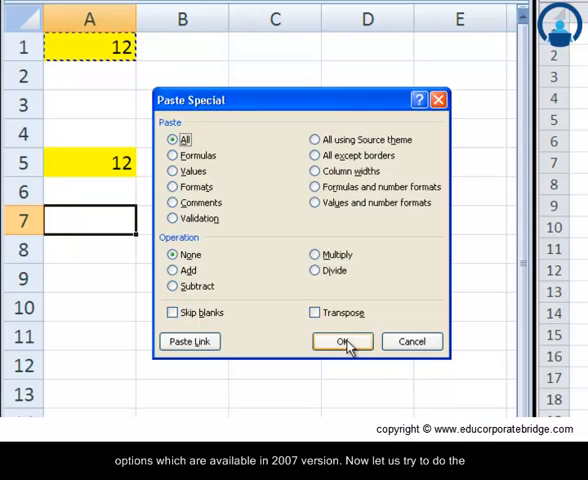
left_click(340, 340)
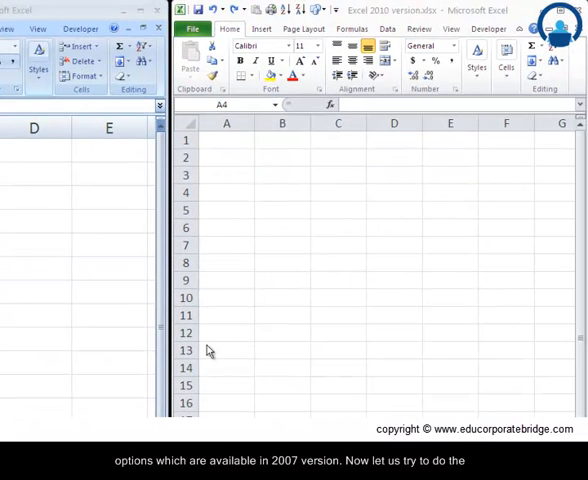
- Enter a yellow-filled 12 in A1 of the 2010 sheet, copy it, and bring up paste choices for A5
left_click(228, 140)
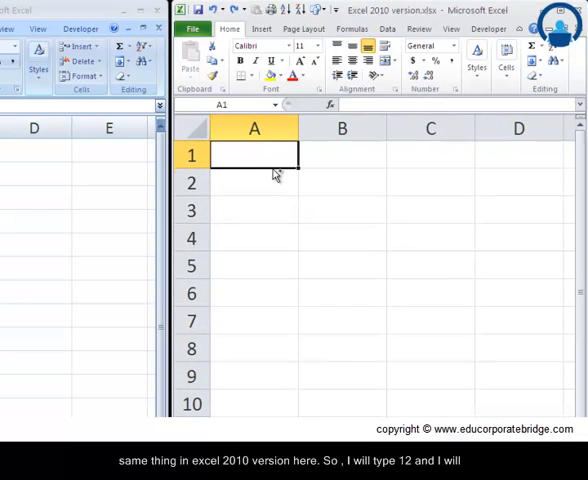
type("12")
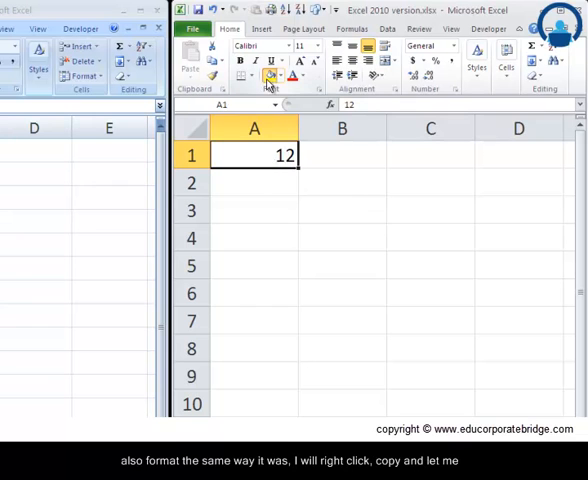
right_click(252, 156)
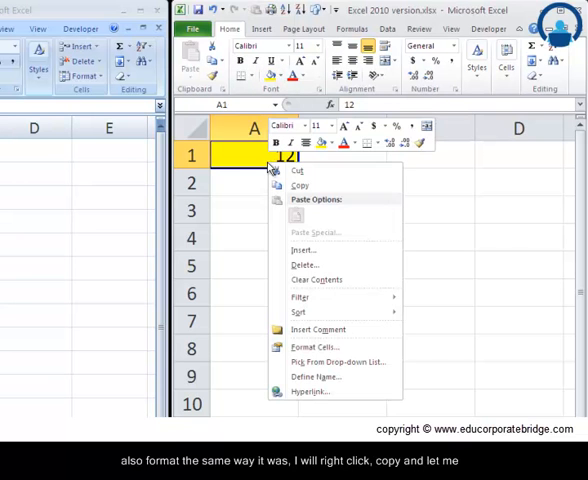
left_click(300, 184)
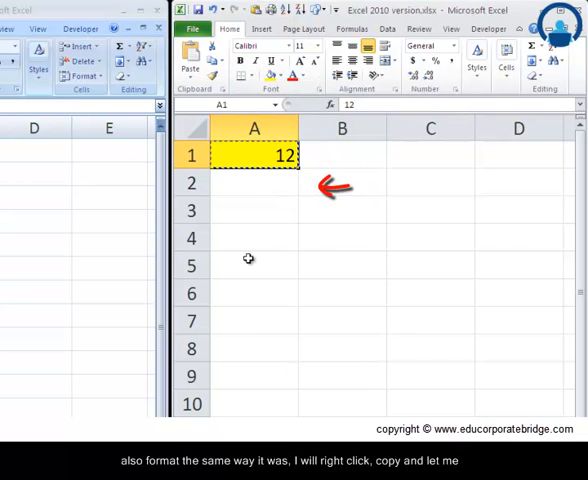
left_click(252, 264)
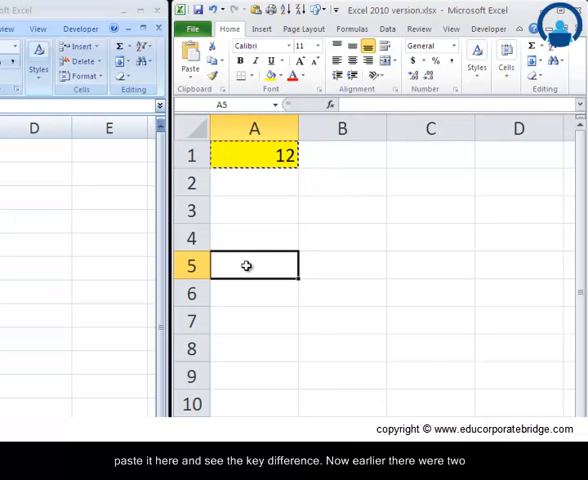
right_click(252, 264)
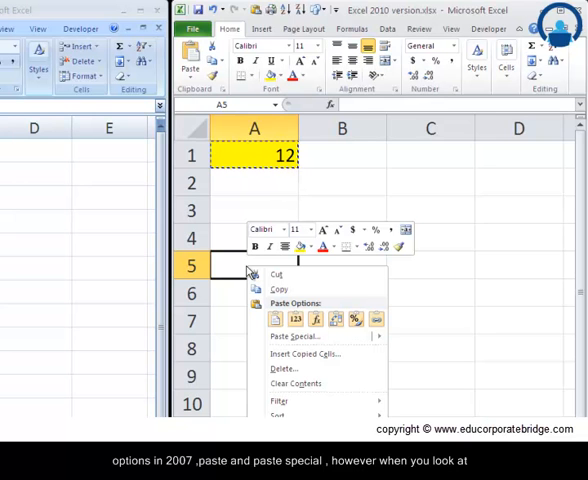
mouse_move(260, 310)
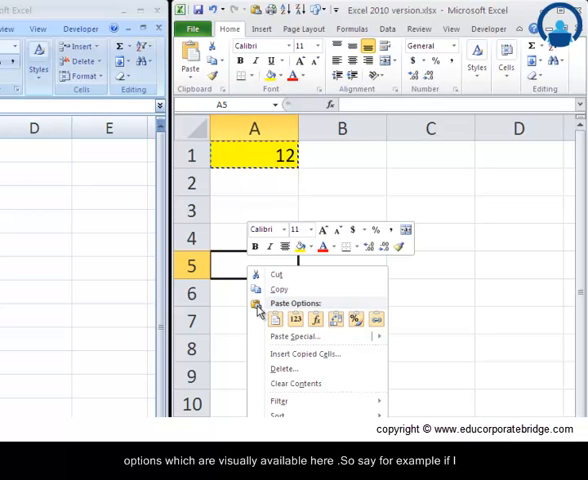
mouse_move(264, 320)
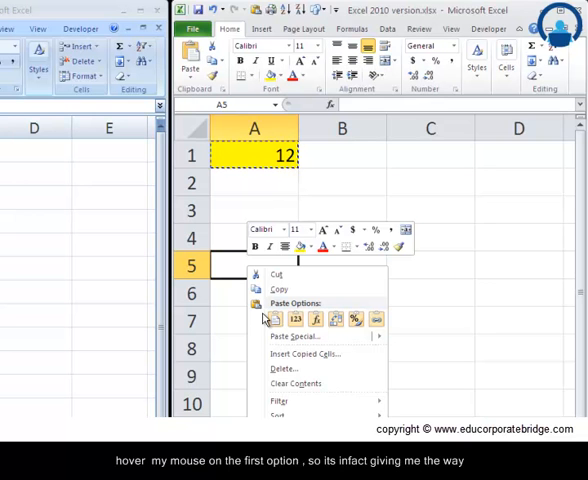
- Preview pasting the 12 into A5 as values only, without the yellow fill
left_click(276, 320)
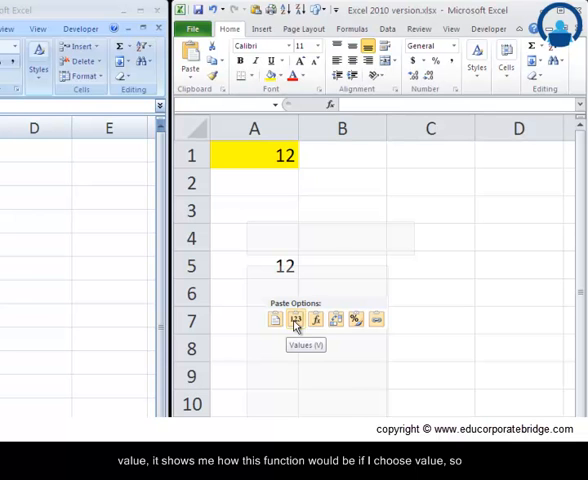
right_click(252, 264)
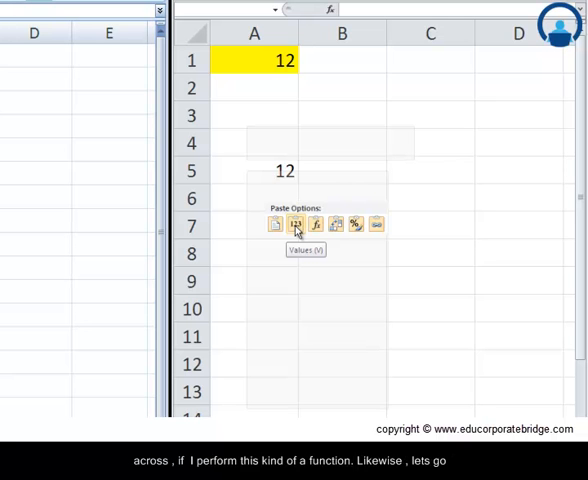
right_click(256, 170)
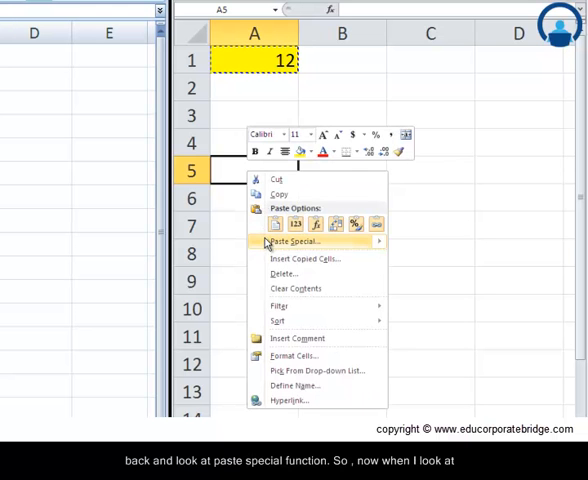
mouse_move(294, 242)
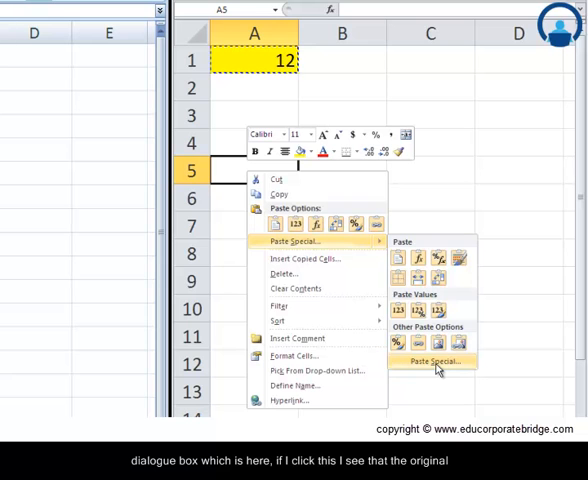
left_click(434, 360)
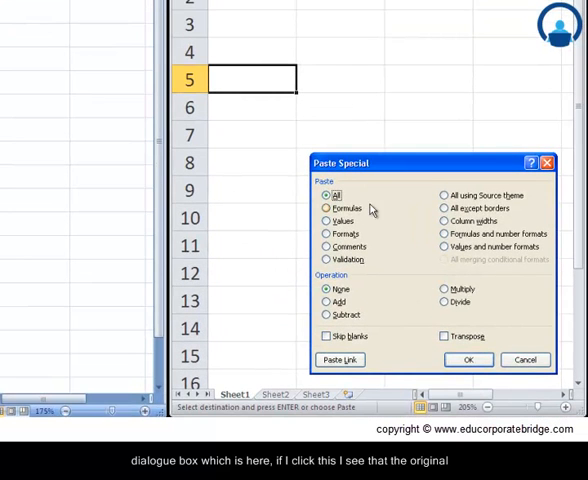
mouse_move(444, 204)
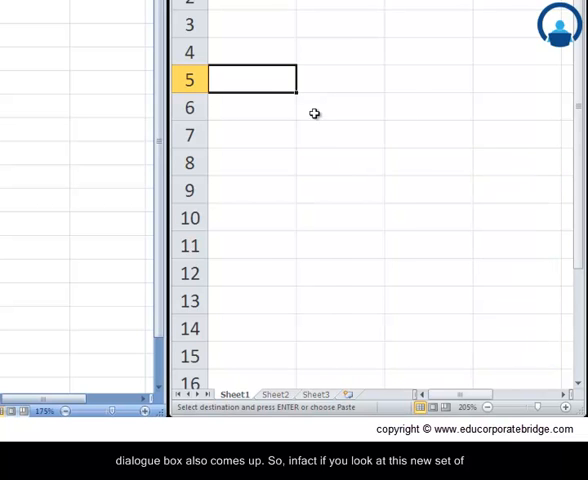
- Paste only the value 12 into A5 via Paste Options > Values, dropping the yellow fill
right_click(256, 78)
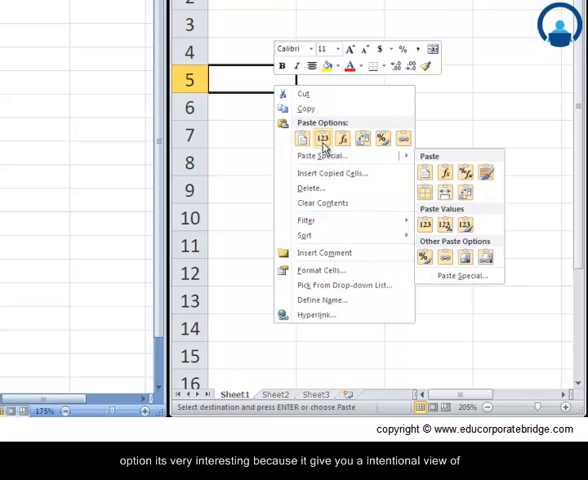
left_click(322, 138)
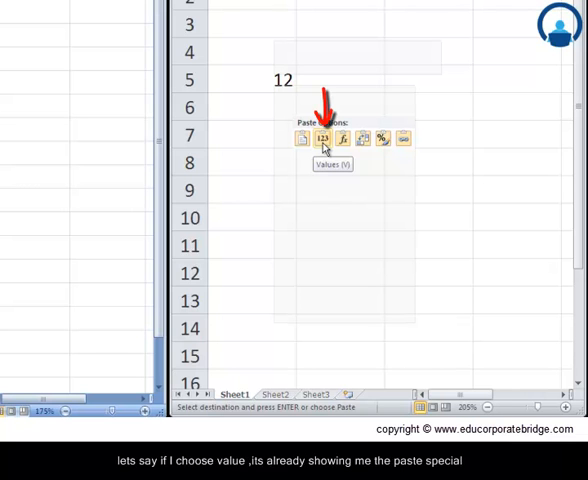
left_click(324, 136)
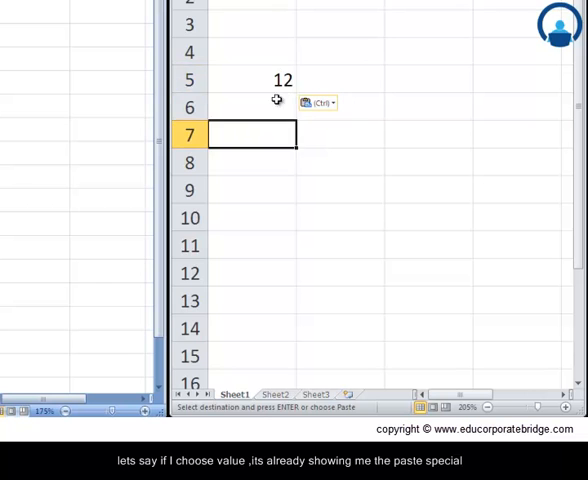